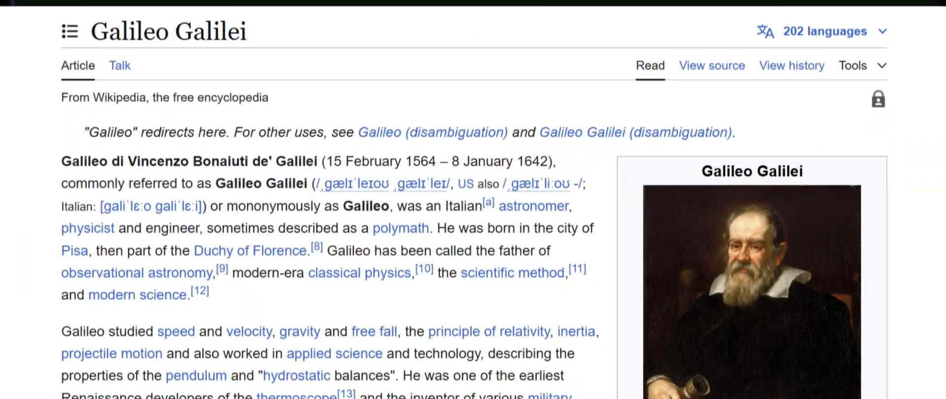
{"action": "scroll", "scroll_direction": "down", "scroll_amount": 3}
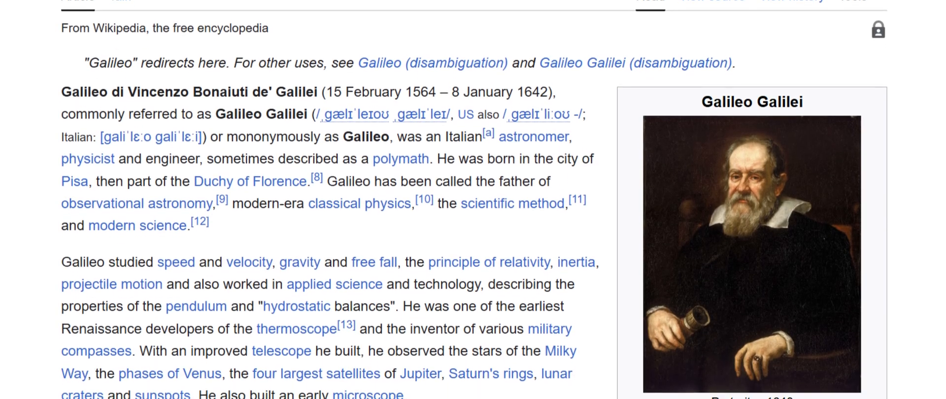
{"action": "scroll", "scroll_direction": "down", "scroll_amount": 3}
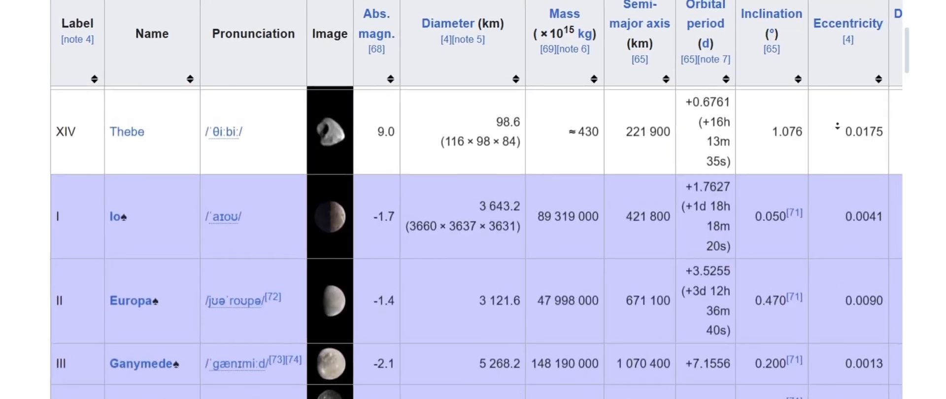